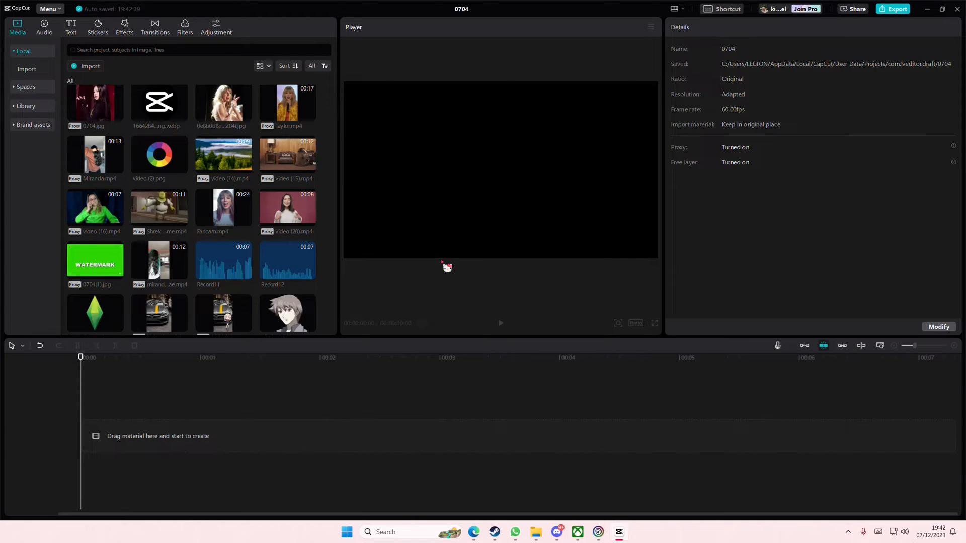
pyautogui.moveTo(328, 263)
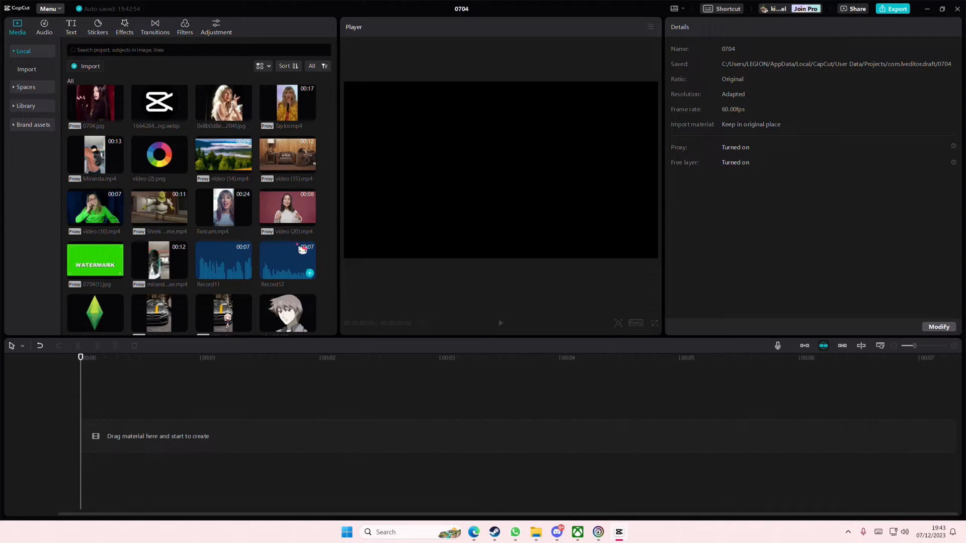
# Place fancam.mp4 from the Media library onto the timeline as the project's audio track.
pyautogui.moveTo(223, 207); pyautogui.dragTo(223, 435)
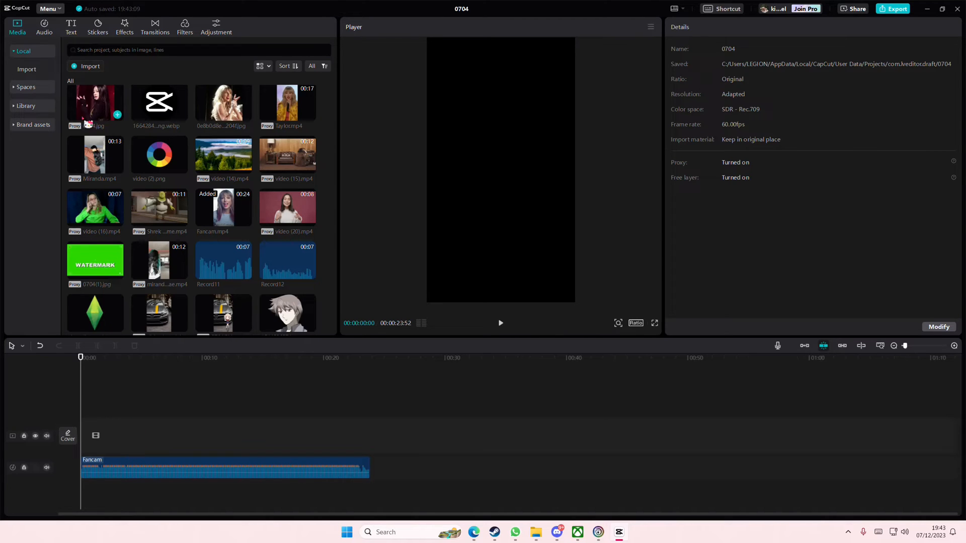
# Set up Auto lyrics under Auto captions with English as the recognition language.
pyautogui.click(71, 26)
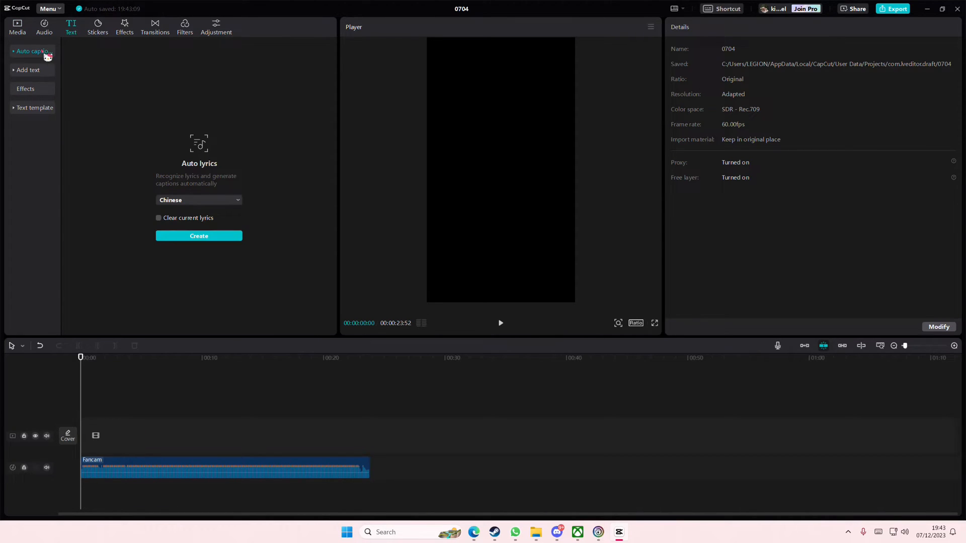
pyautogui.click(32, 51)
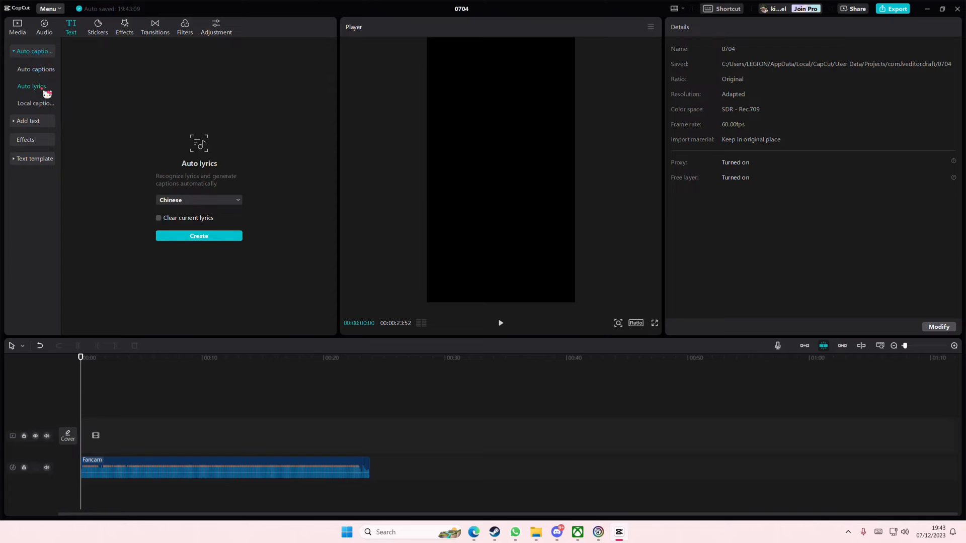
pyautogui.click(199, 200)
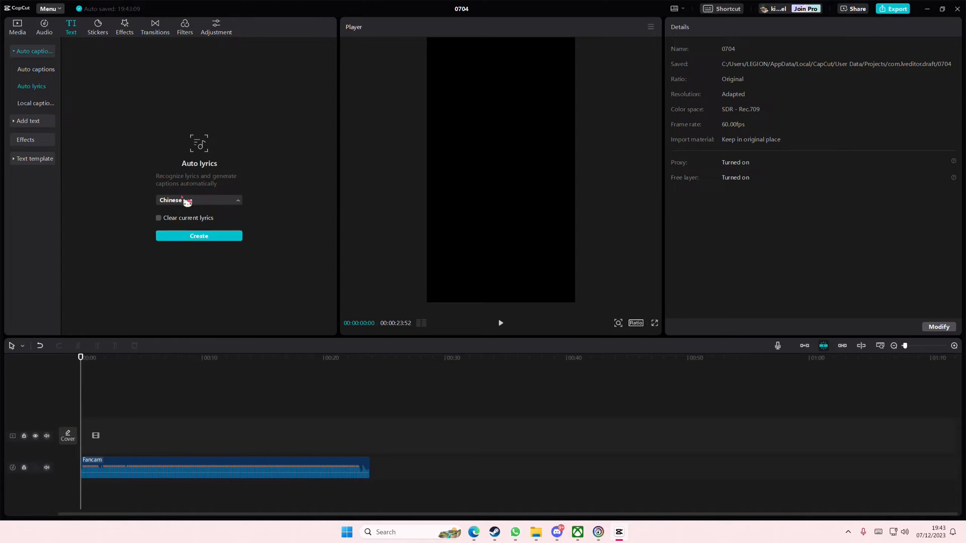
pyautogui.click(199, 199)
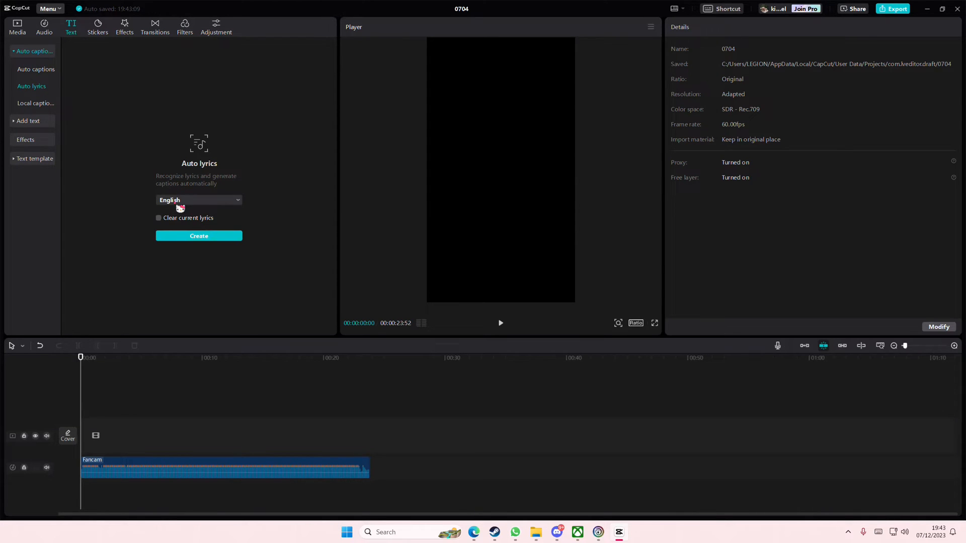
pyautogui.moveTo(242, 356)
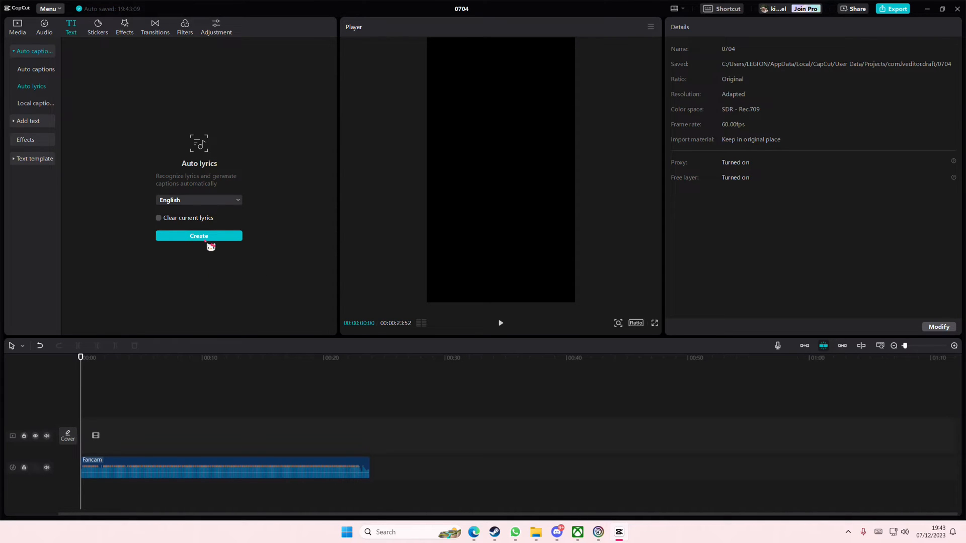
# Create the English lyric captions from the audio and move to about two seconds in.
pyautogui.click(198, 235)
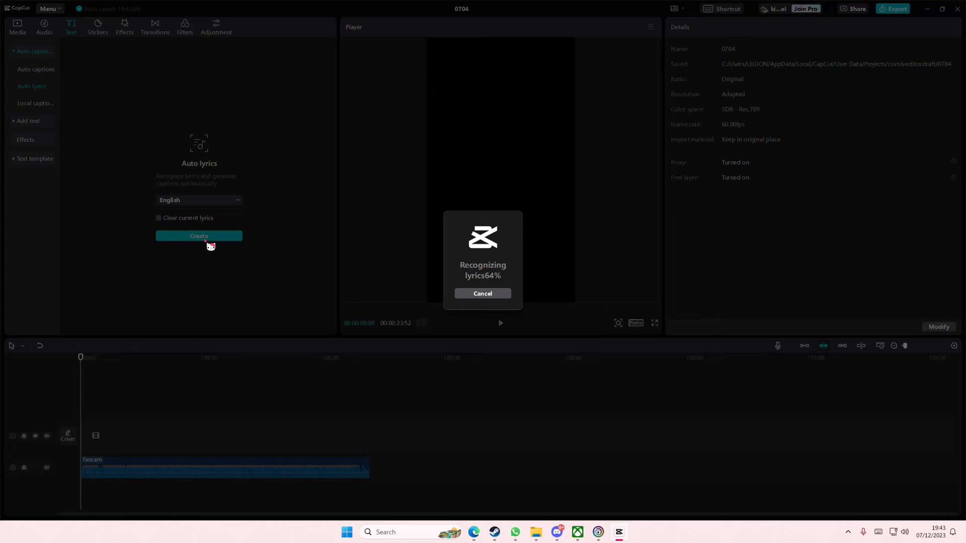
pyautogui.moveTo(215, 276)
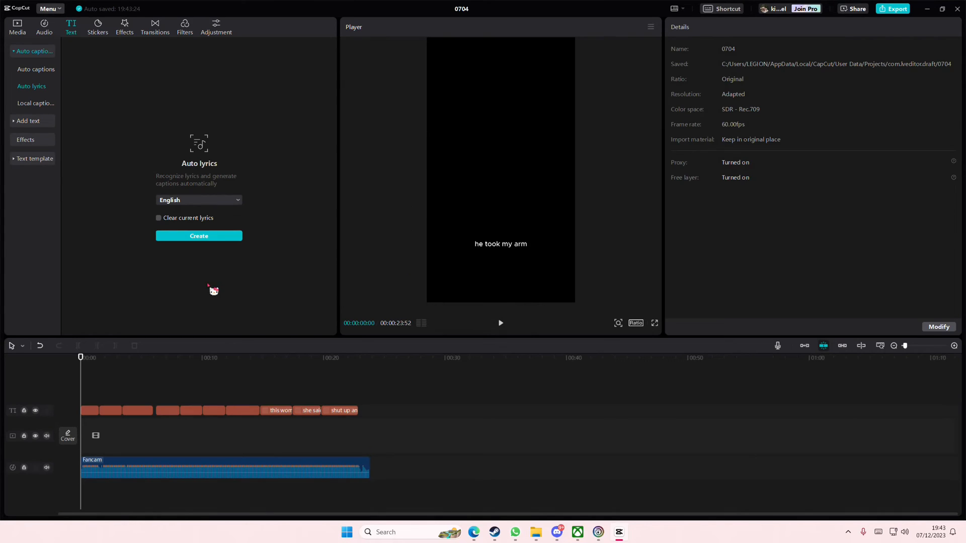
pyautogui.click(198, 235)
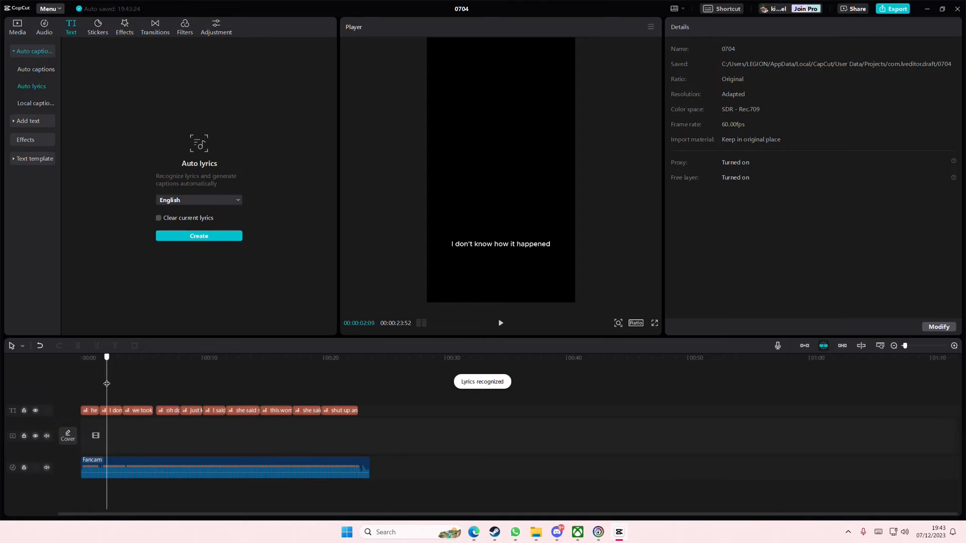
# Switch the player frame to 16:9 and select the 'she said shut up and dance with me' caption.
pyautogui.click(142, 411)
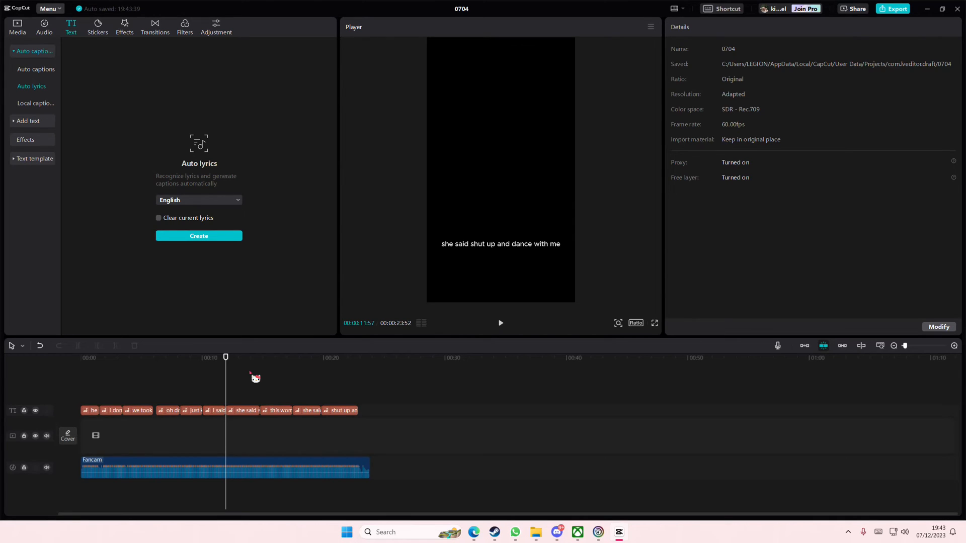
pyautogui.click(635, 323)
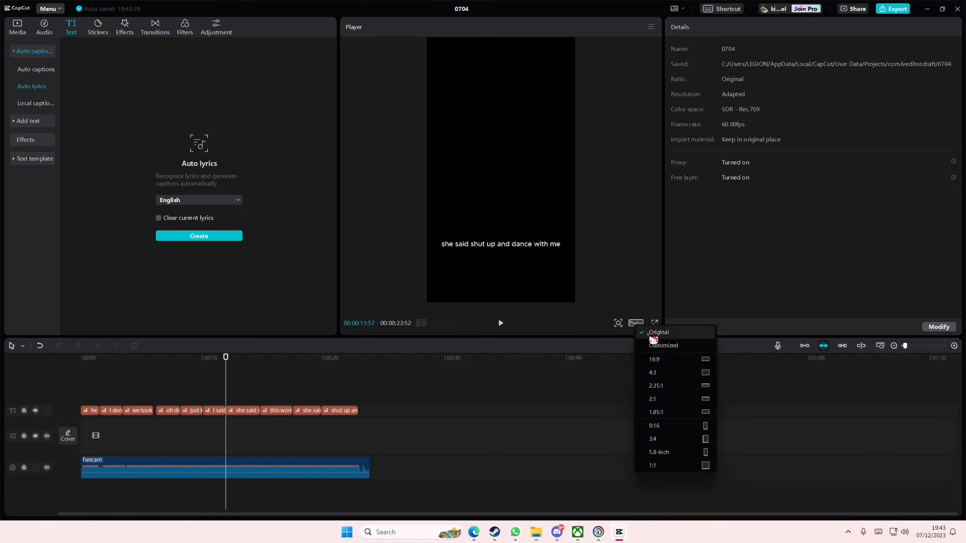
pyautogui.click(654, 359)
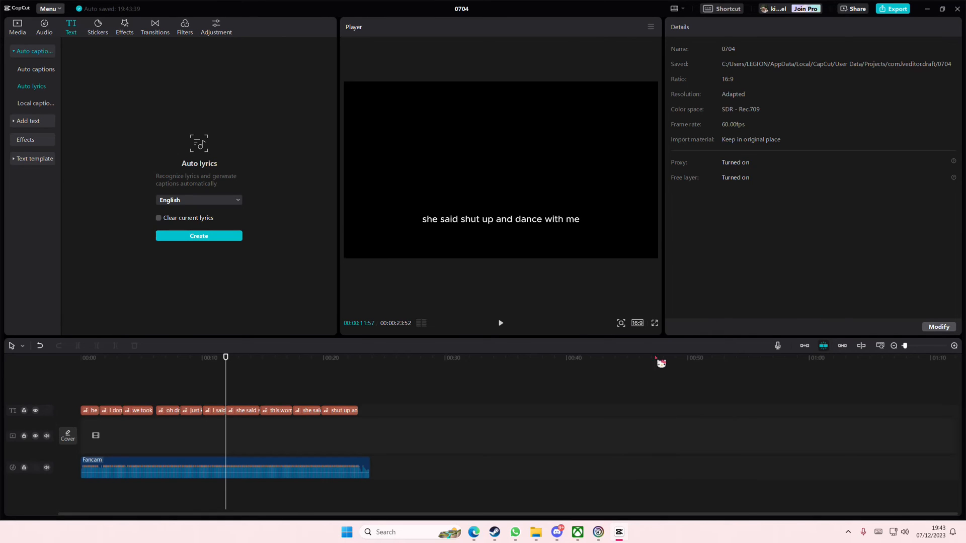
pyautogui.click(245, 410)
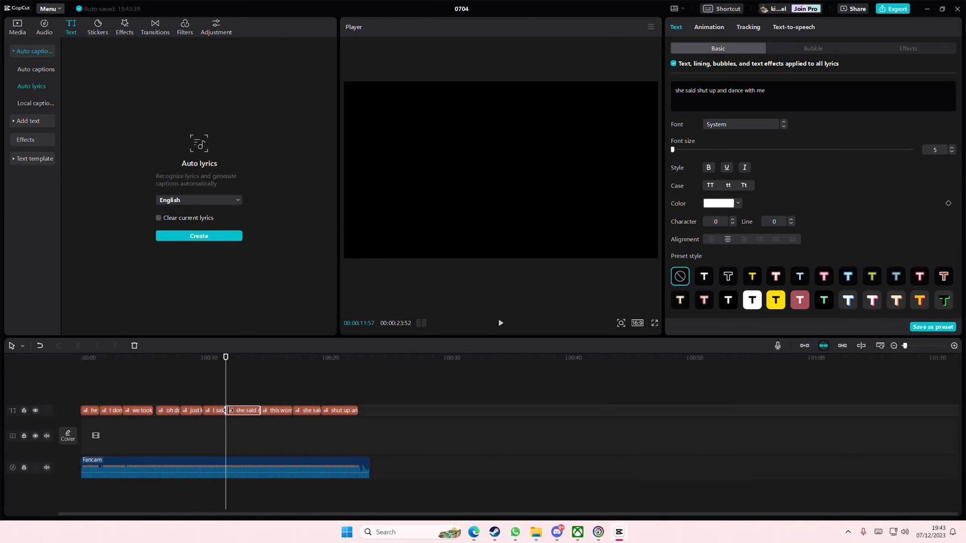
# Raise the Font size in Text > Basic for all lyrics and preview the 'she said' caption.
pyautogui.click(215, 410)
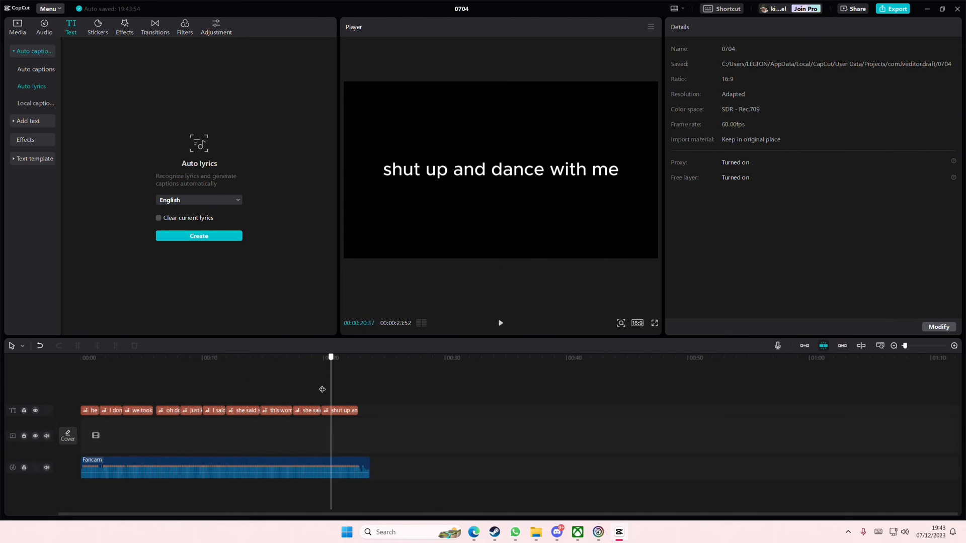
pyautogui.click(232, 357)
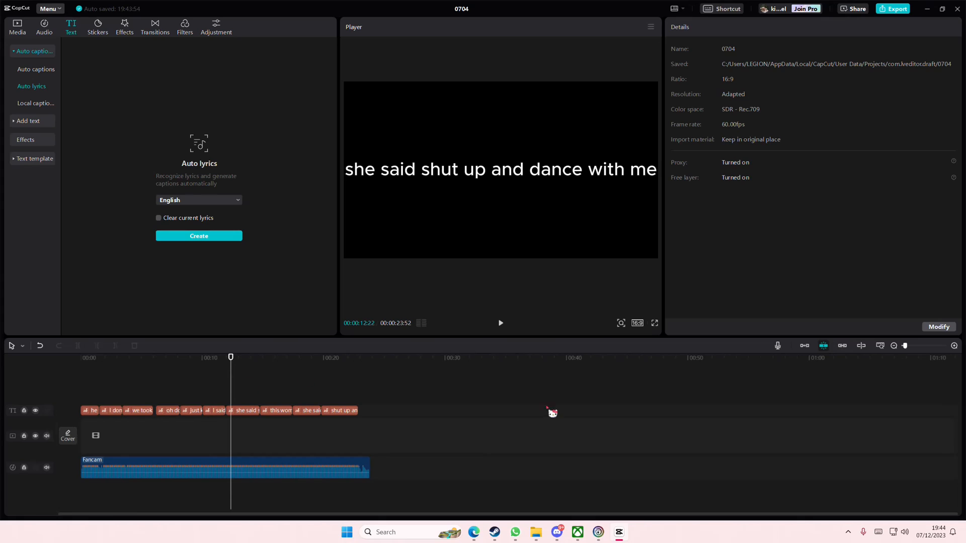